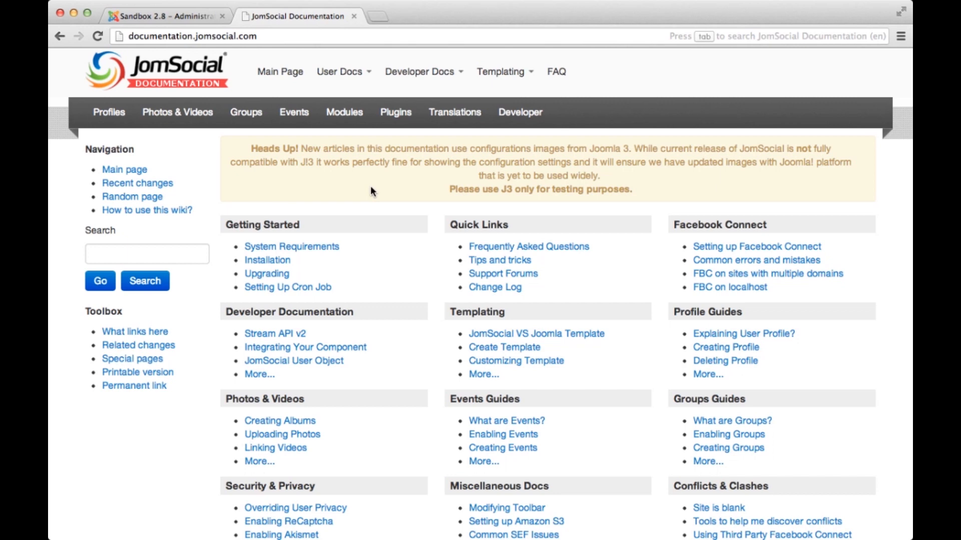
{"action": "mouse_move", "coordinate": [360, 216]}
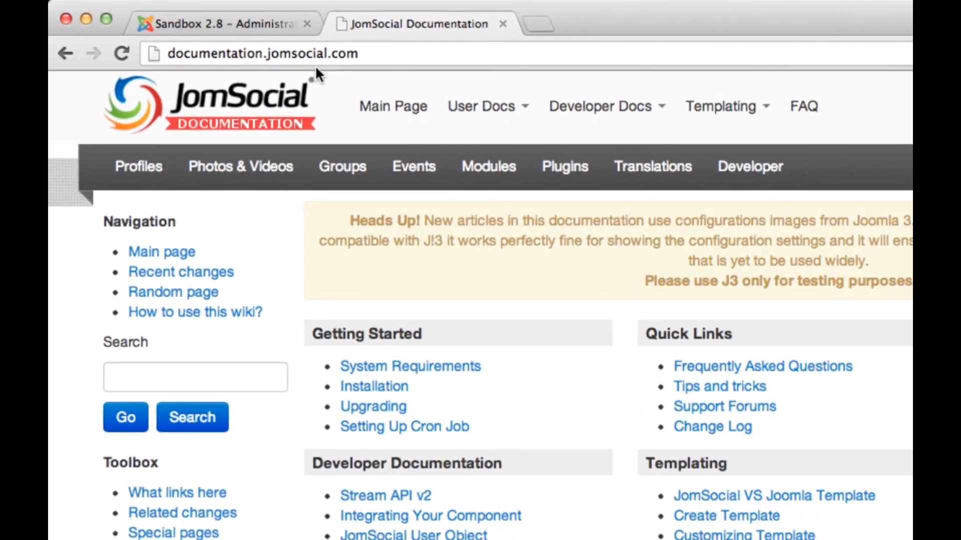
Step: Scroll the documentation home page down to the Getting Started section
{"action": "scroll", "scroll_direction": "down", "scroll_amount": 3}
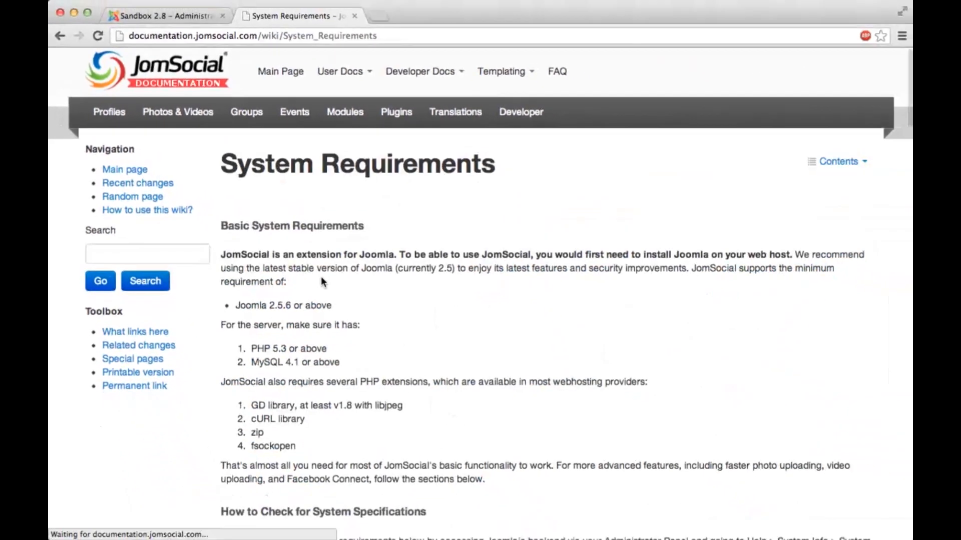
{"action": "mouse_move", "coordinate": [501, 306]}
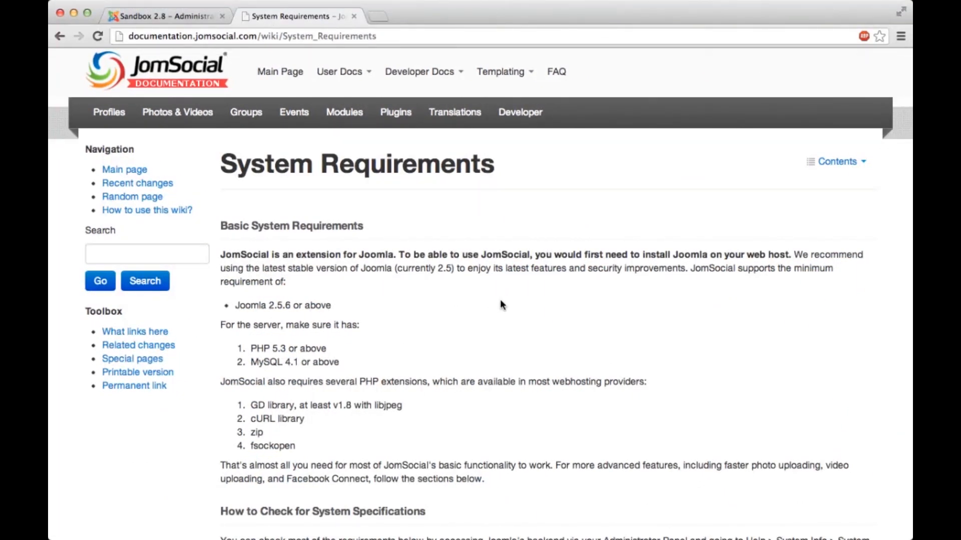
{"action": "scroll", "scroll_direction": "down", "scroll_amount": 3}
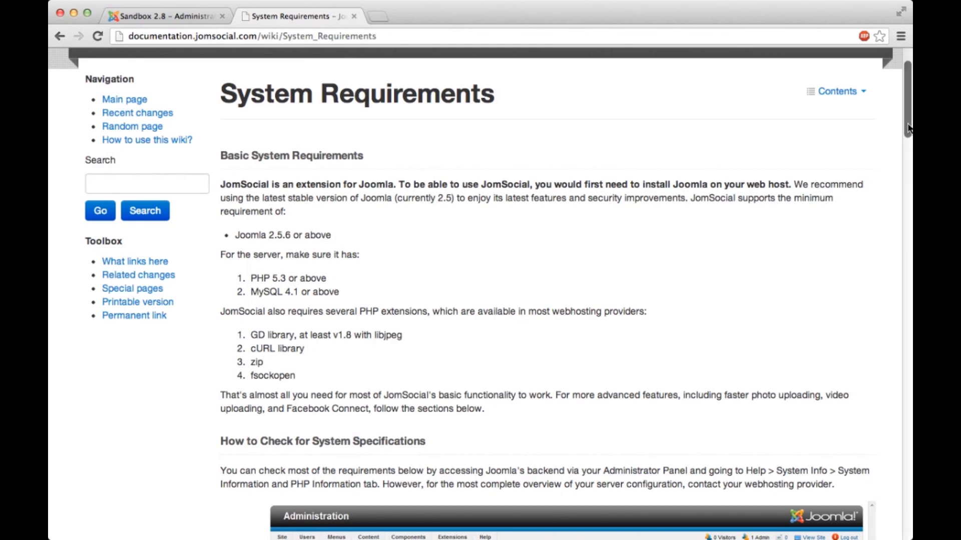
{"action": "scroll", "scroll_direction": "down", "scroll_amount": 3}
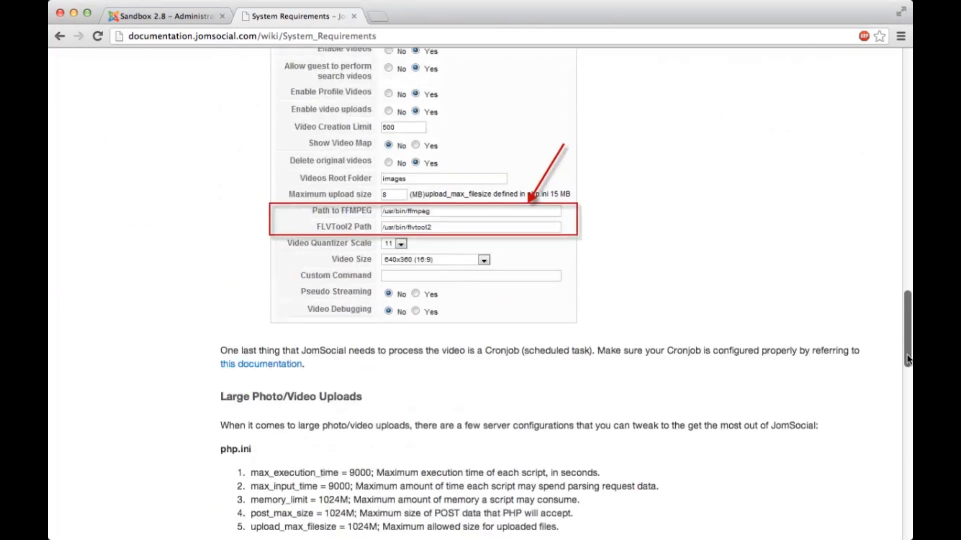
{"action": "scroll", "scroll_direction": "down", "scroll_amount": 3}
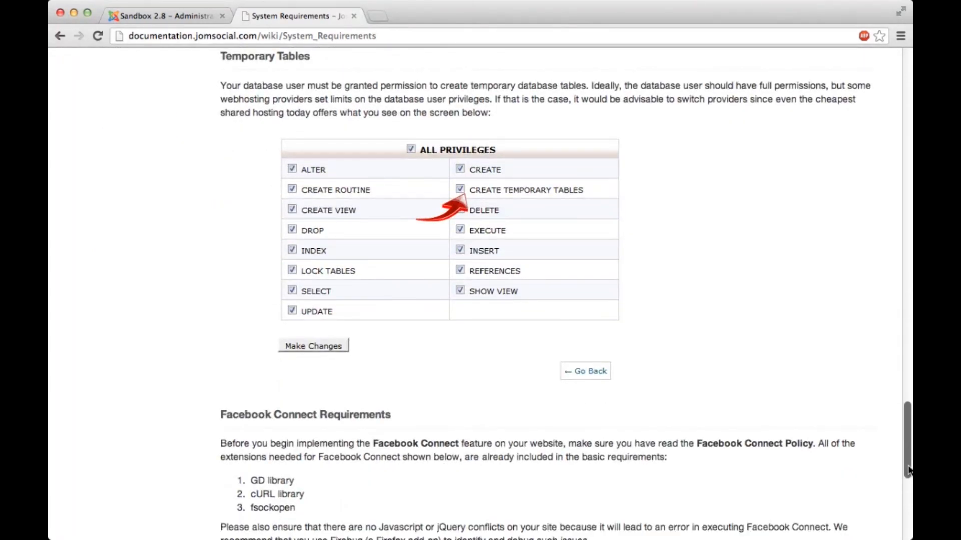
{"action": "scroll", "scroll_direction": "down", "scroll_amount": 3}
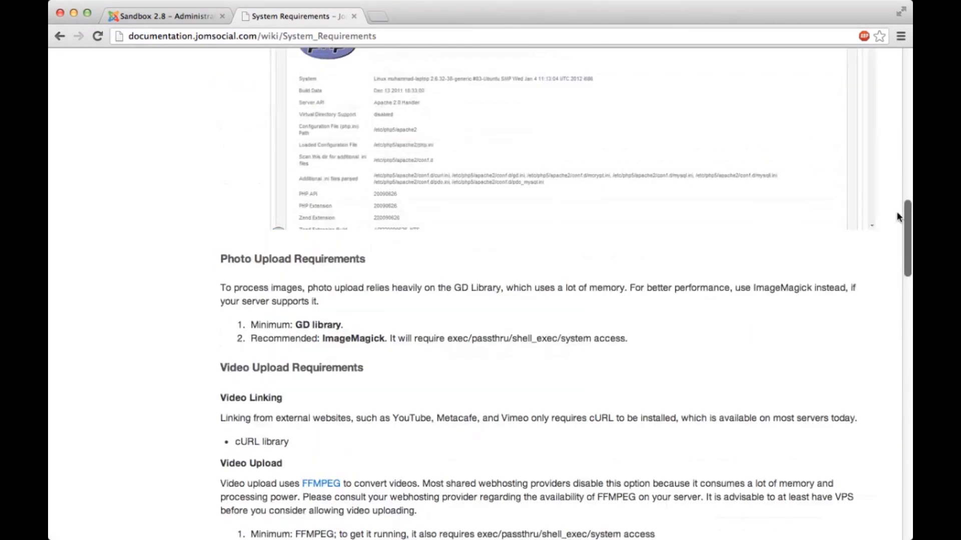
{"action": "scroll", "scroll_direction": "up", "scroll_amount": 3}
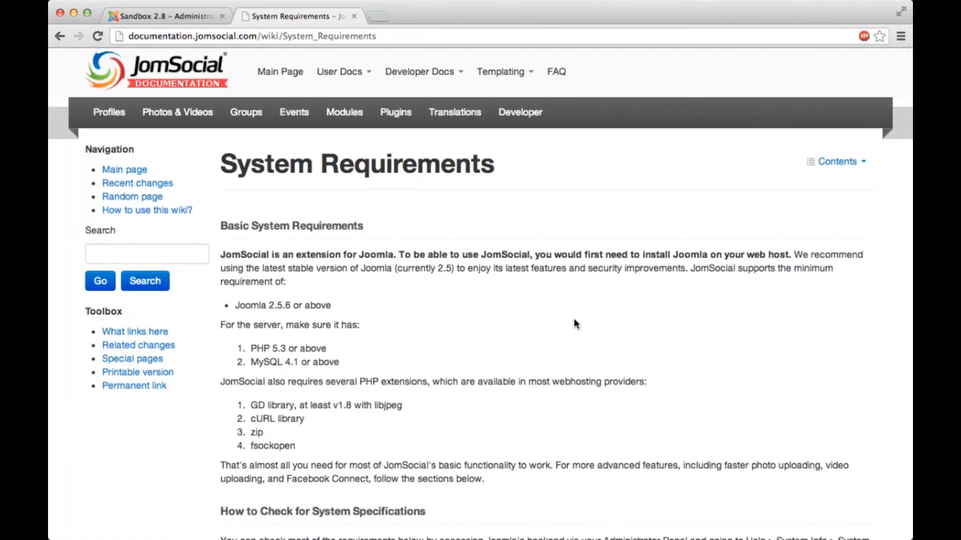
{"action": "mouse_move", "coordinate": [579, 316]}
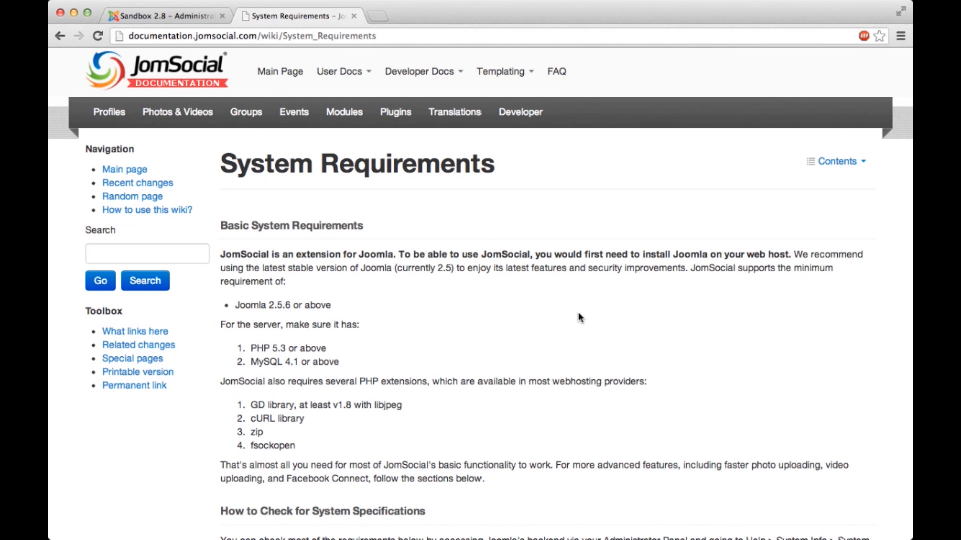
{"action": "mouse_move", "coordinate": [507, 322]}
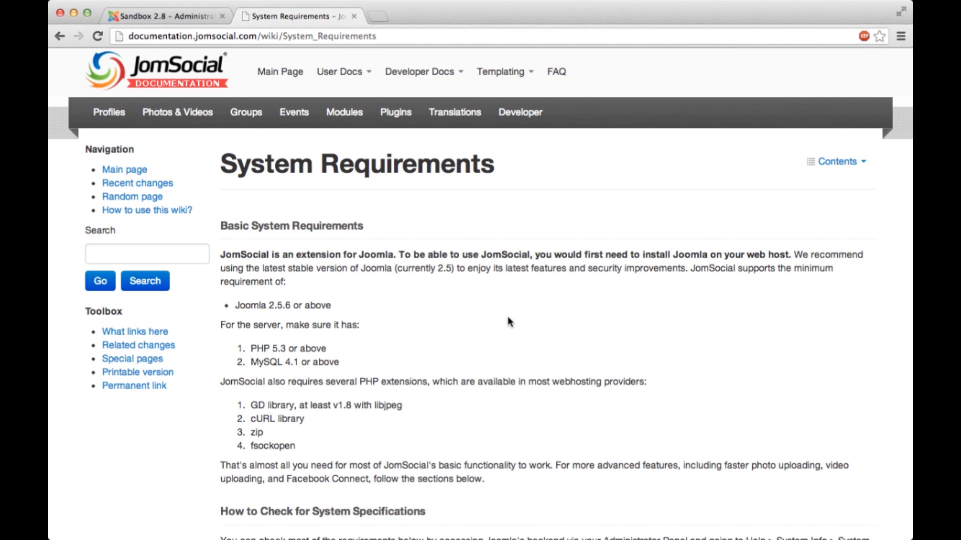
{"action": "mouse_move", "coordinate": [236, 352]}
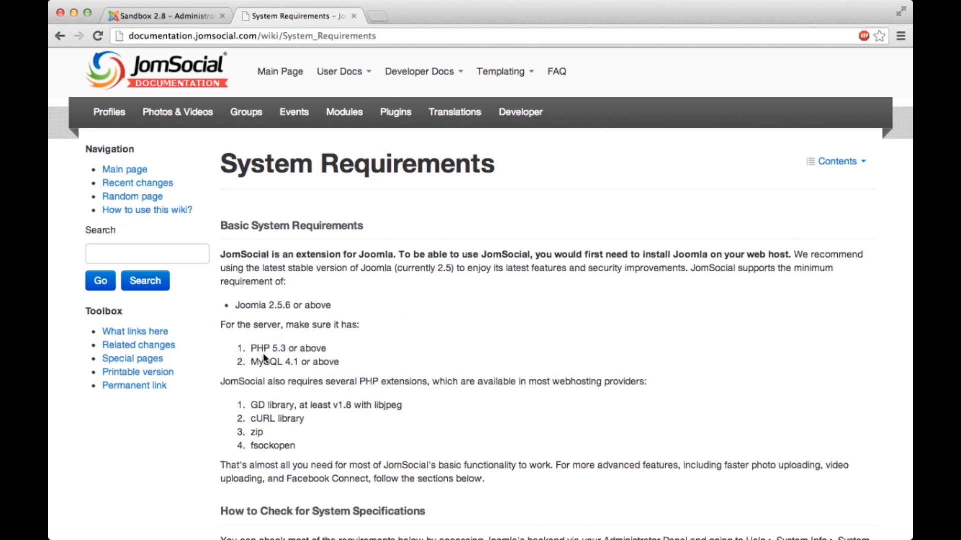
{"action": "mouse_move", "coordinate": [400, 367]}
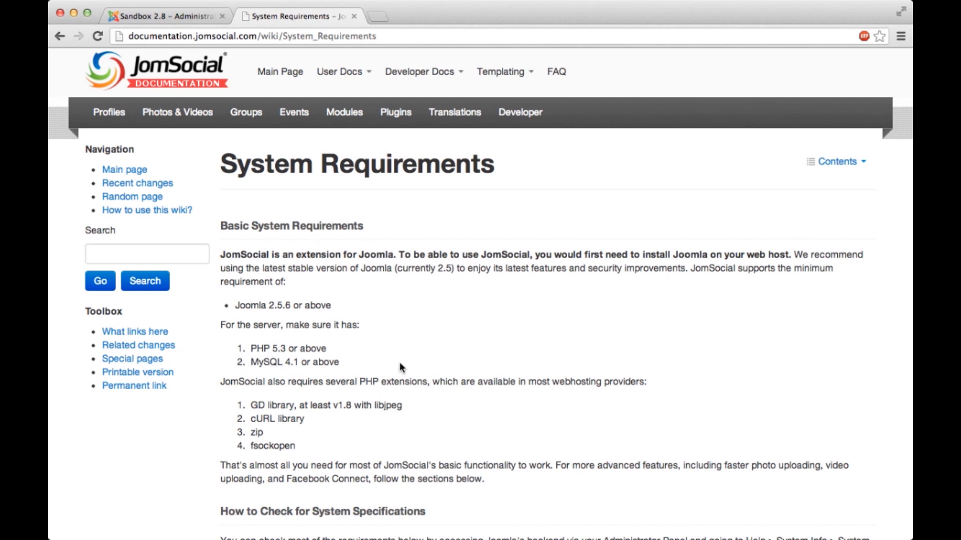
{"action": "mouse_move", "coordinate": [438, 352]}
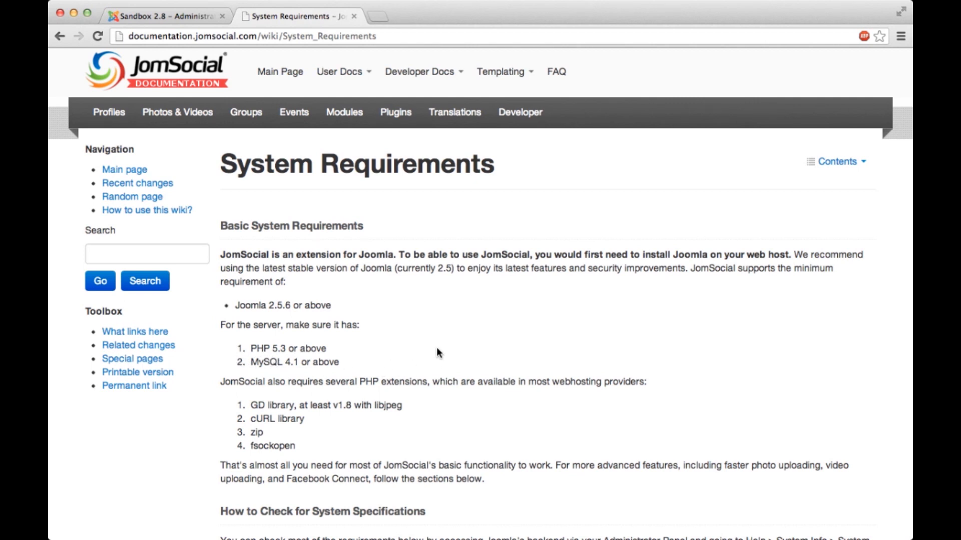
{"action": "scroll", "scroll_direction": "down", "scroll_amount": 3}
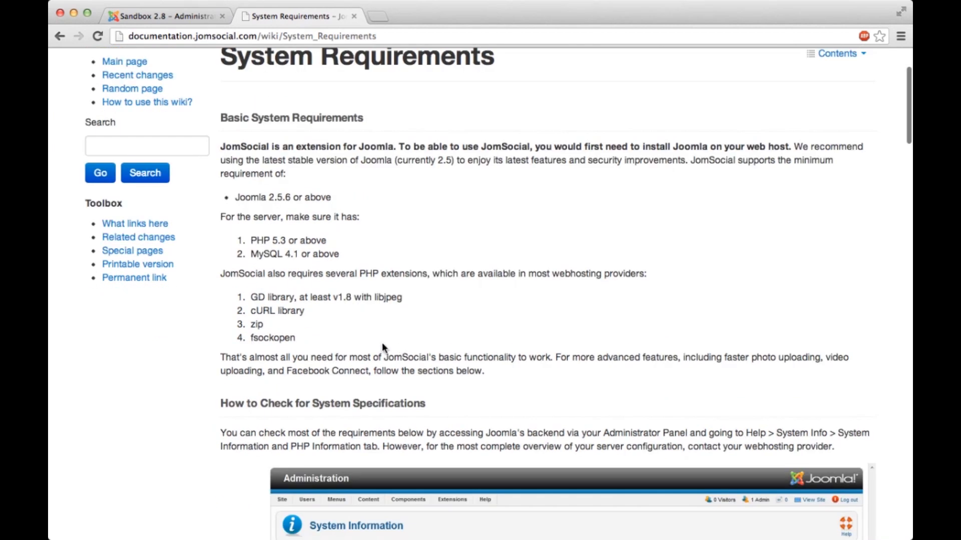
{"action": "mouse_move", "coordinate": [226, 318]}
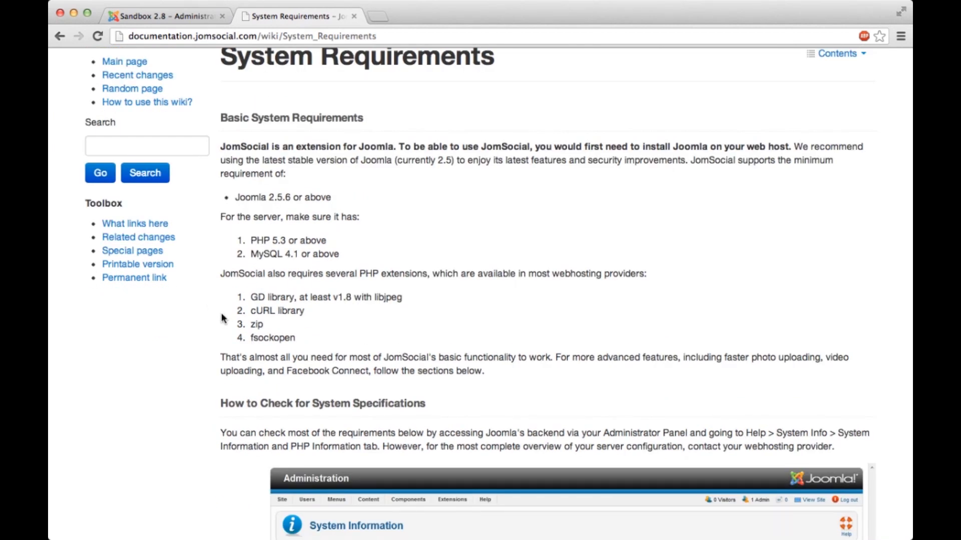
{"action": "mouse_move", "coordinate": [264, 316]}
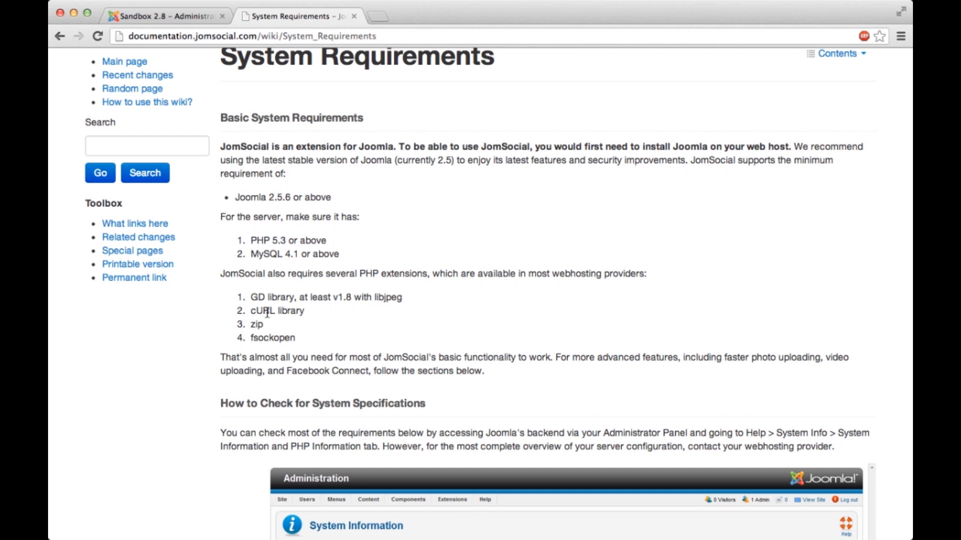
Step: Mark cURL in the required PHP extensions, then switch to the Joomla administration site
{"action": "double_click", "coordinate": [261, 311]}
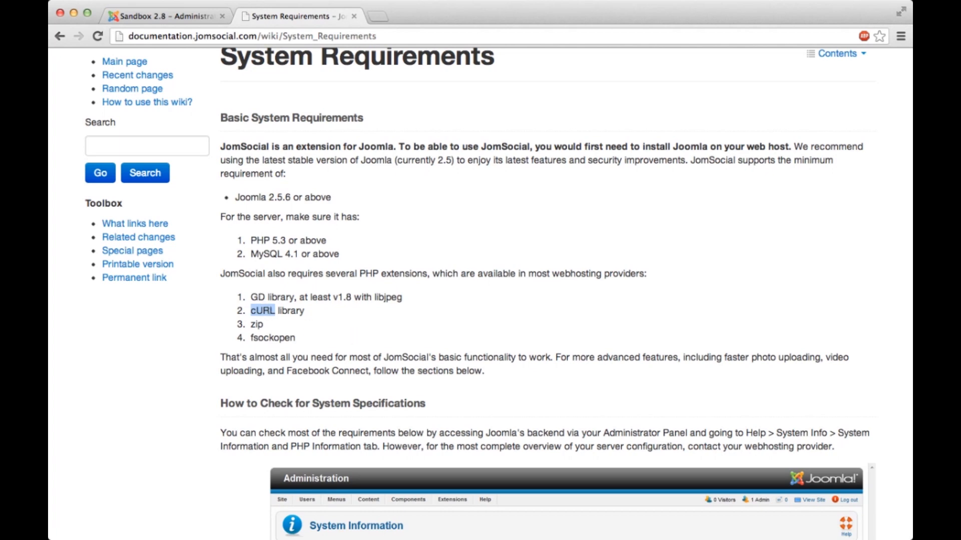
{"action": "left_click", "coordinate": [168, 15]}
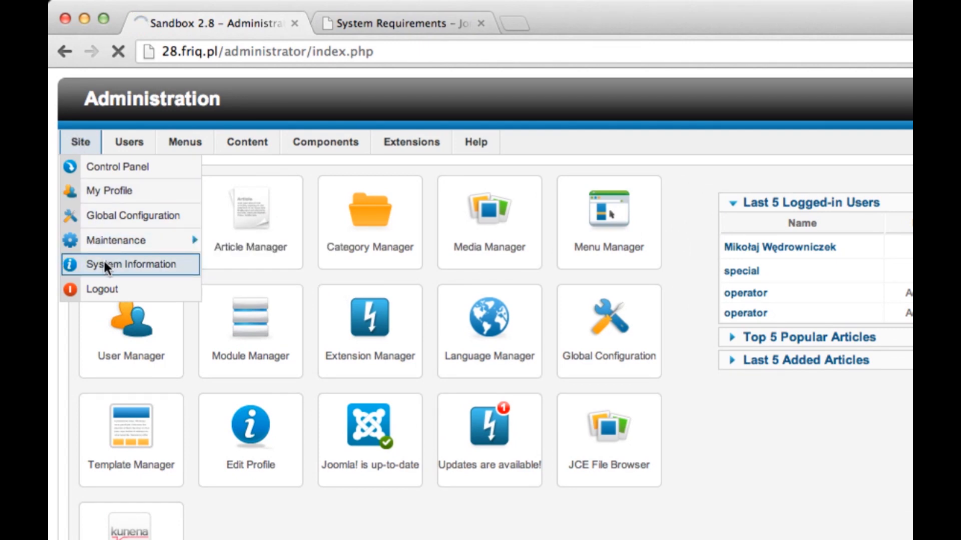
Step: Search System Information's PHP Information for cURL, reaching the curl section with support enabled, 7.18.2
{"action": "left_click", "coordinate": [129, 264]}
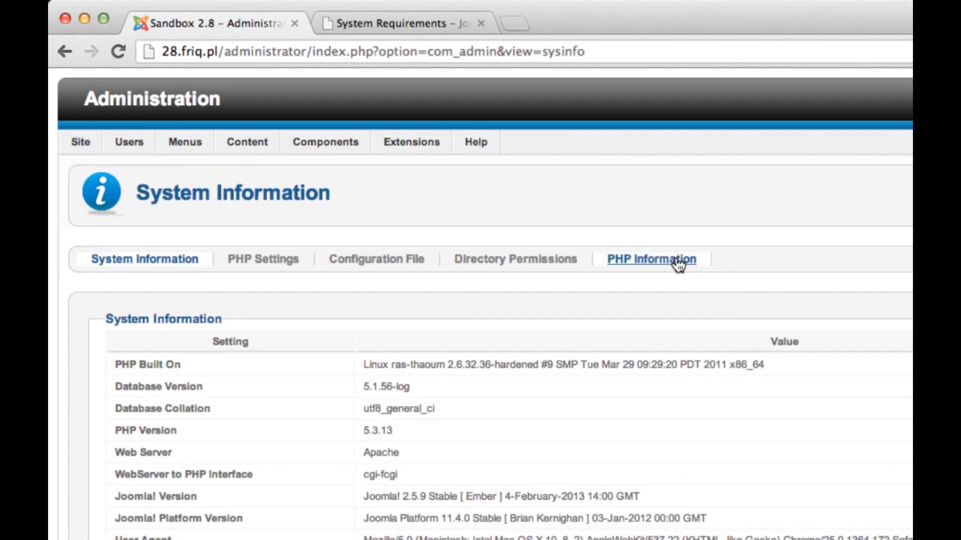
{"action": "left_click", "coordinate": [652, 259]}
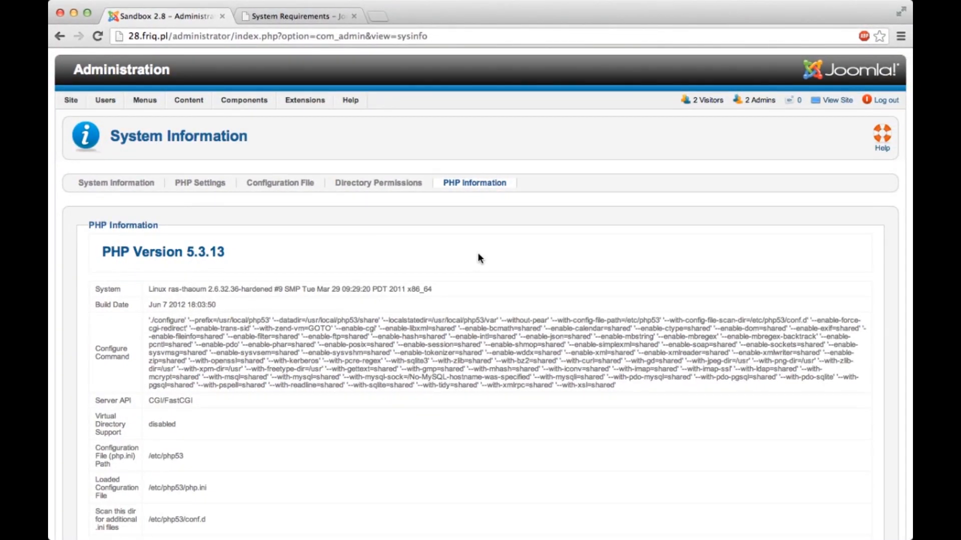
{"action": "type", "text": "cURL"}
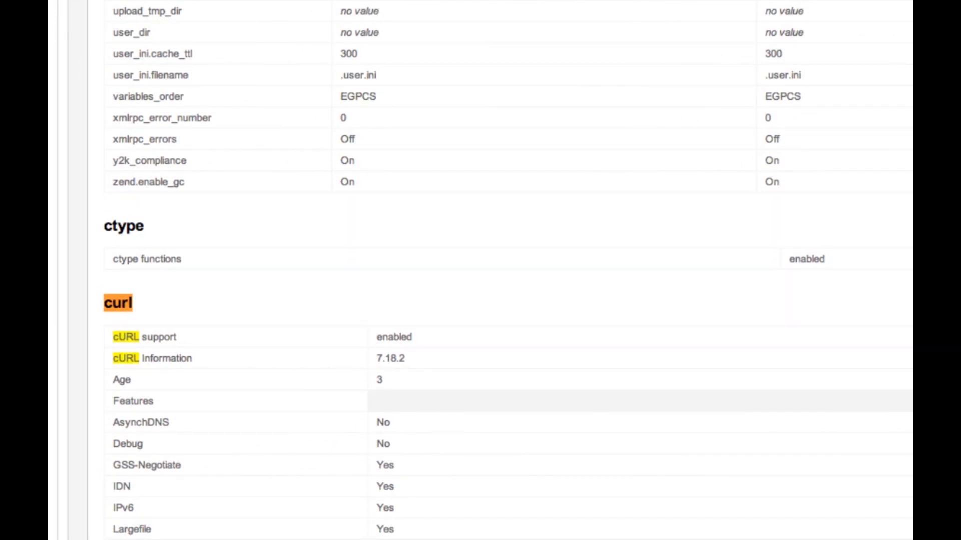
{"action": "mouse_move", "coordinate": [102, 328]}
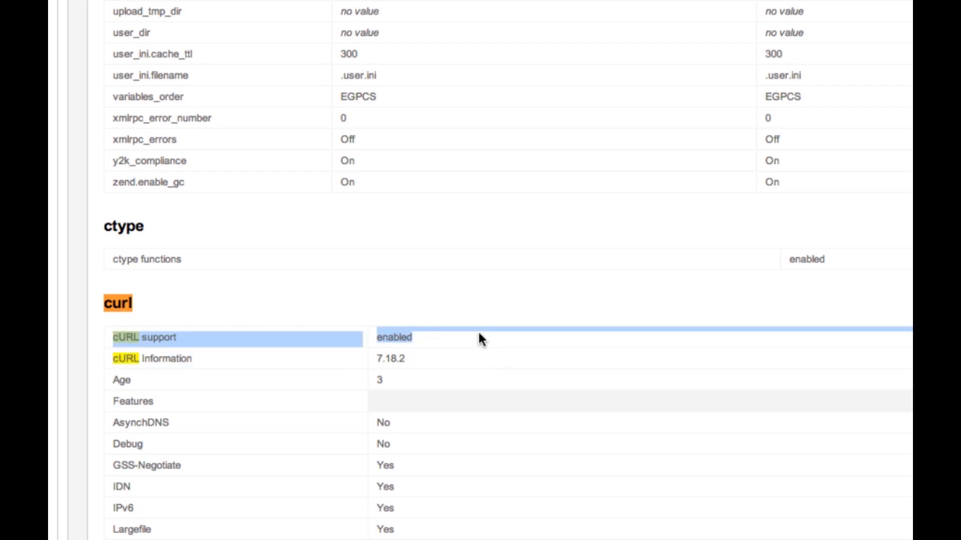
{"action": "scroll", "scroll_direction": "down", "scroll_amount": 3}
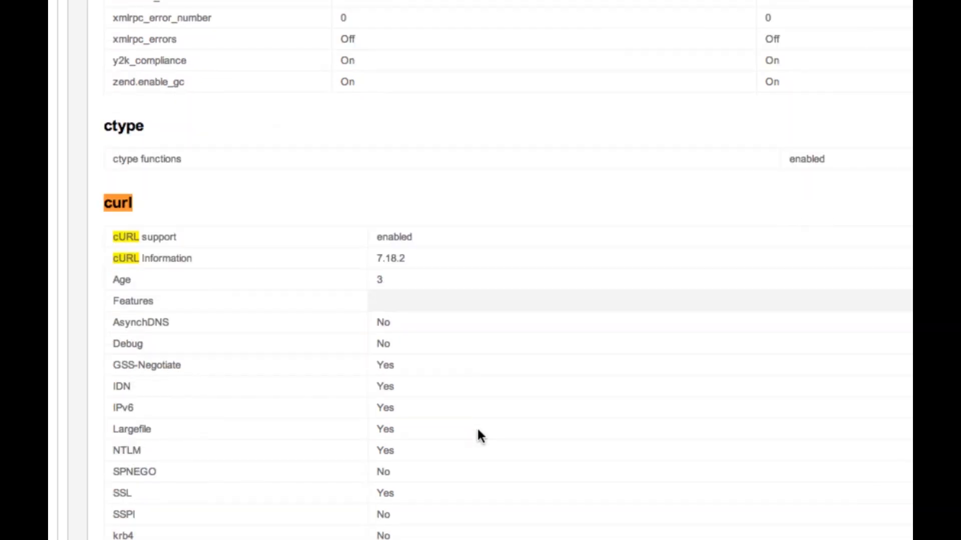
{"action": "mouse_move", "coordinate": [640, 404]}
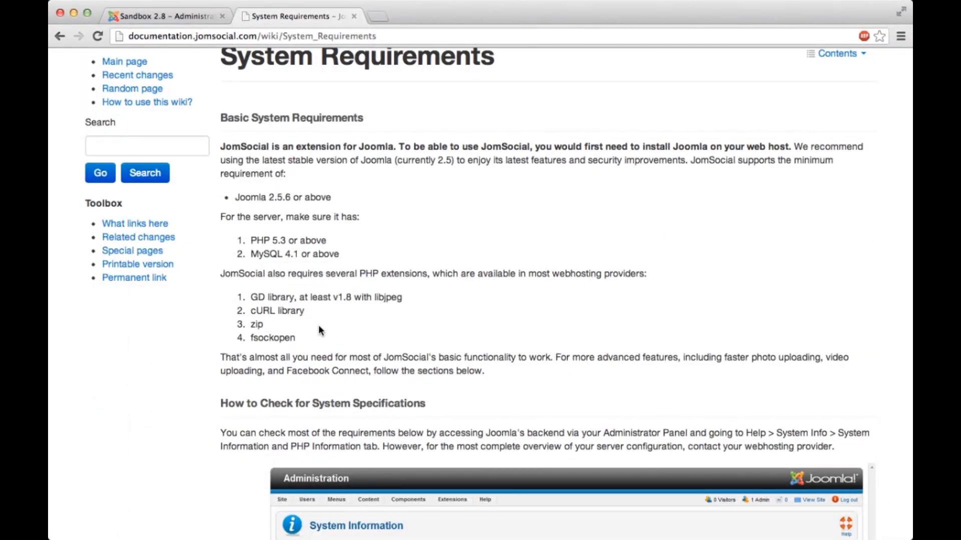
{"action": "mouse_move", "coordinate": [296, 384]}
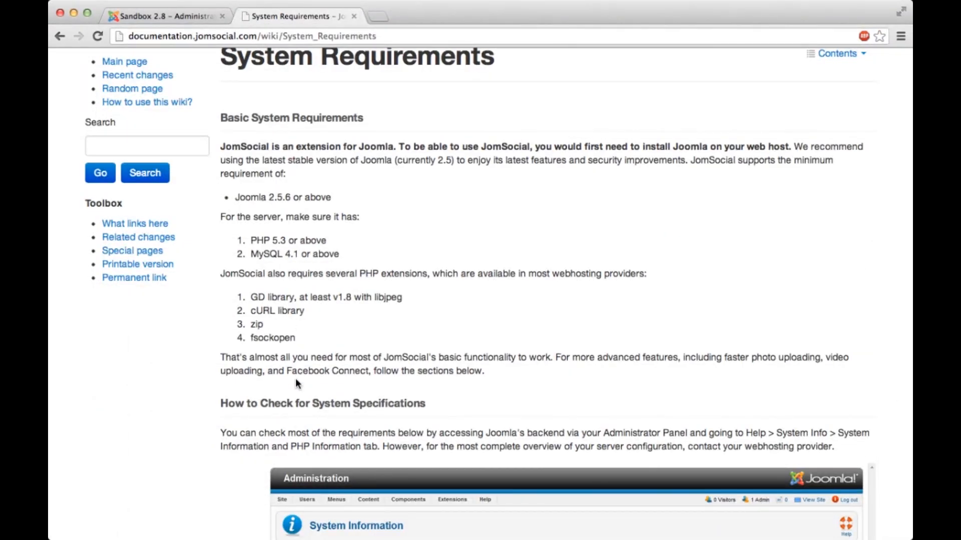
Step: Reach the Large Photo/Video Uploads php.ini settings and mark memory_limit (recommended 1024M)
{"action": "scroll", "scroll_direction": "down", "scroll_amount": 3}
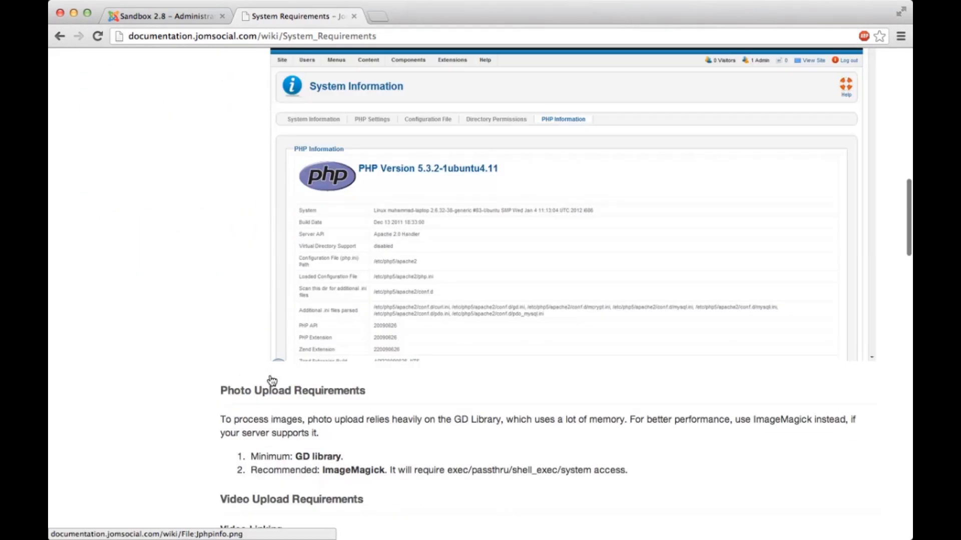
{"action": "scroll", "scroll_direction": "down", "scroll_amount": 3}
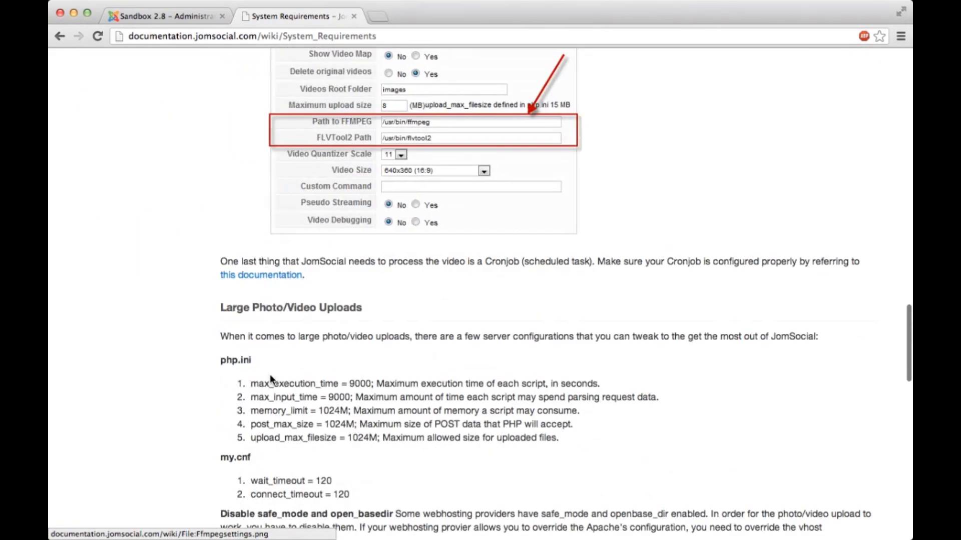
{"action": "scroll", "scroll_direction": "down", "scroll_amount": 3}
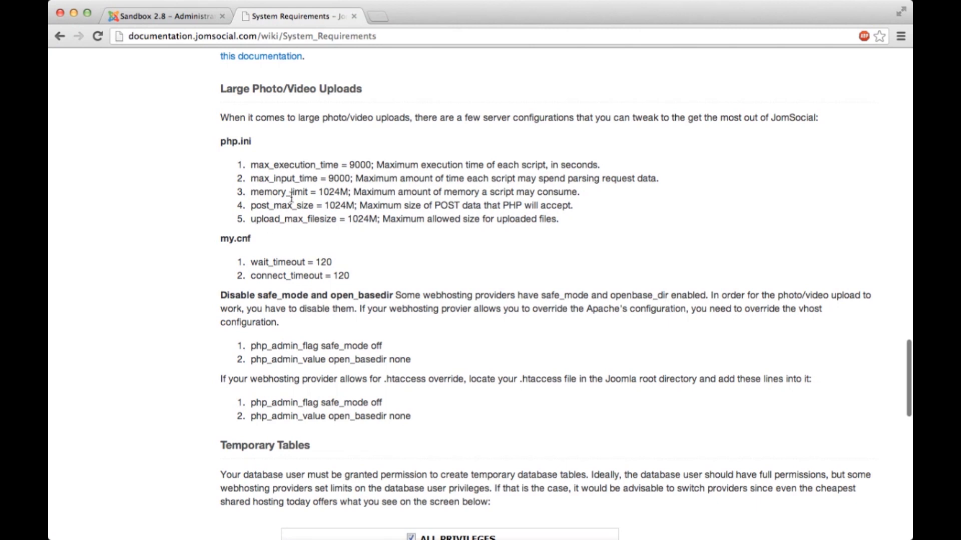
{"action": "double_click", "coordinate": [279, 192]}
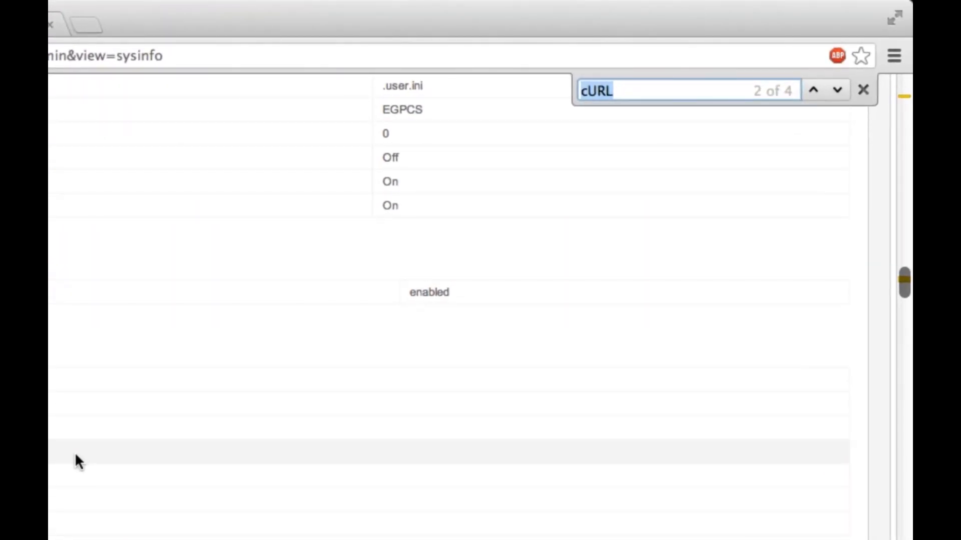
Step: Search the PHP Information page for memory_limit, finding the site's value of 90M
{"action": "type", "text": "memory_limit"}
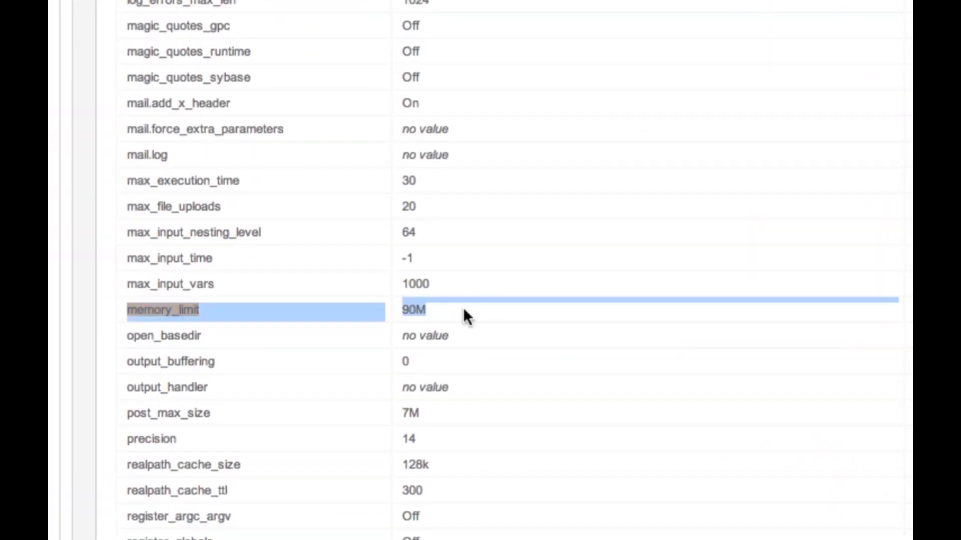
{"action": "mouse_move", "coordinate": [586, 390]}
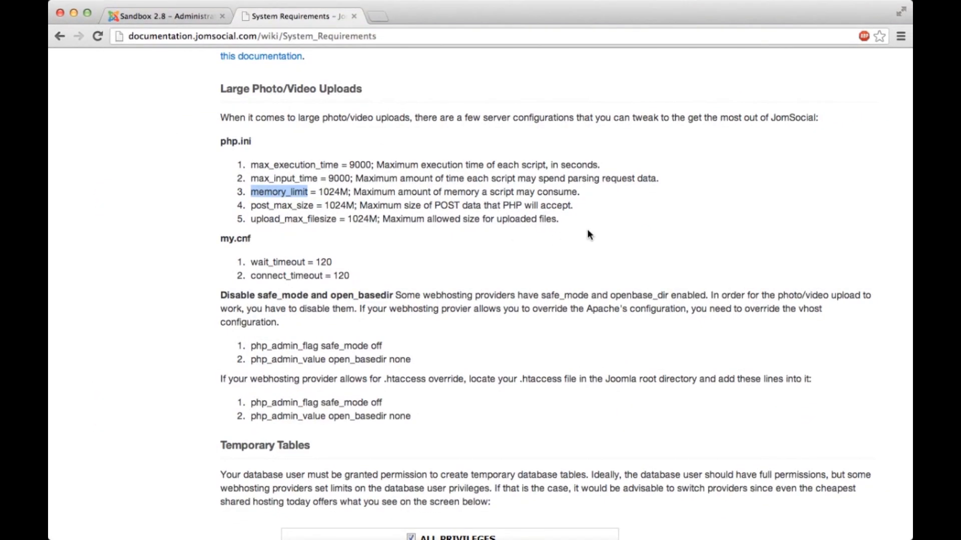
{"action": "mouse_move", "coordinate": [677, 308]}
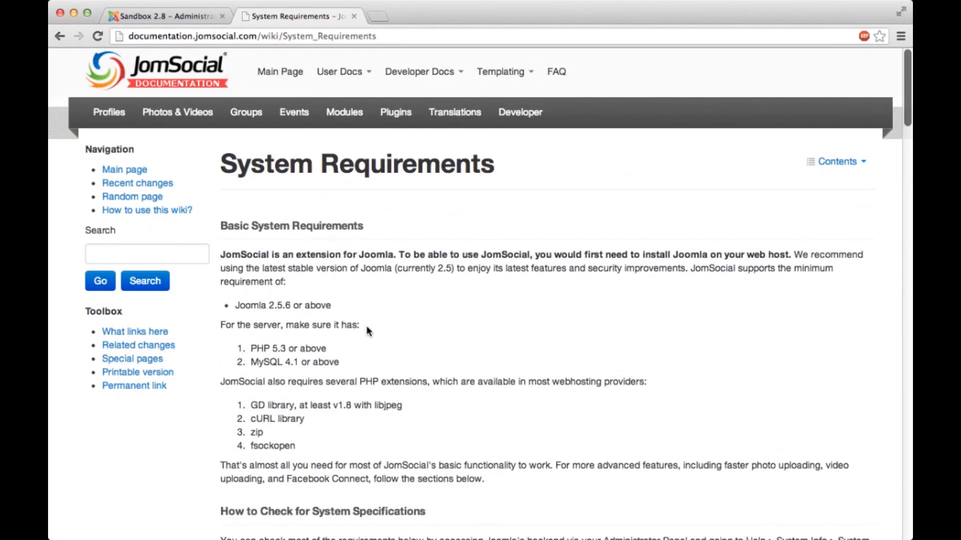
{"action": "mouse_move", "coordinate": [446, 304]}
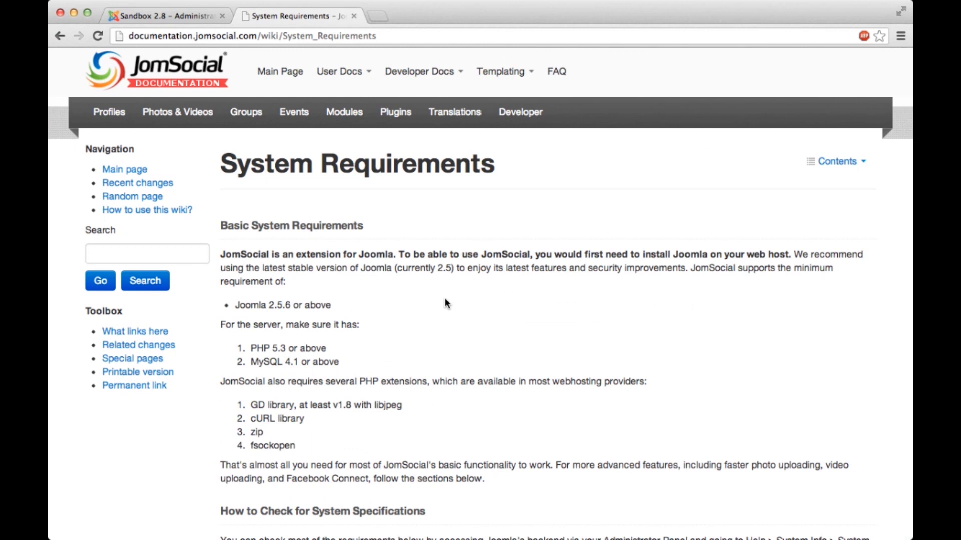
{"action": "mouse_move", "coordinate": [437, 303]}
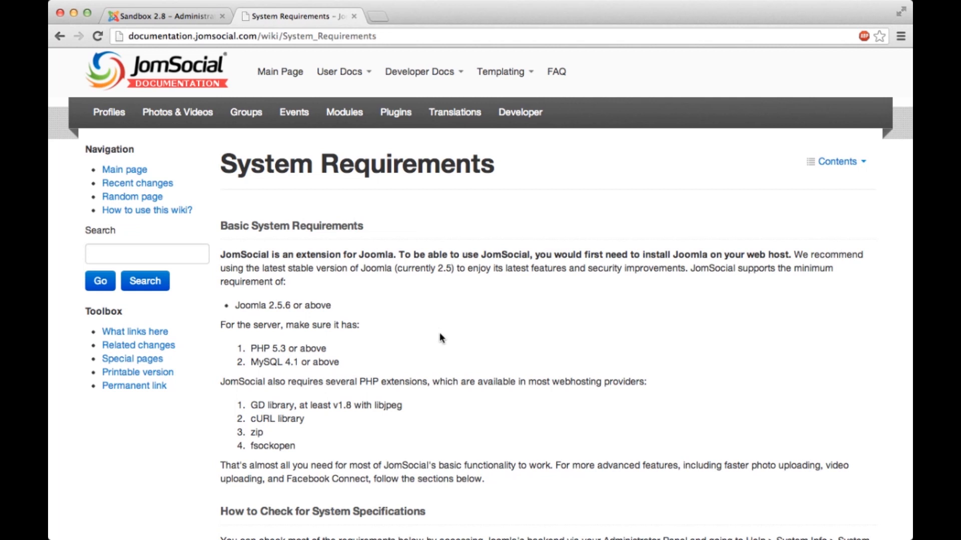
{"action": "mouse_move", "coordinate": [305, 447]}
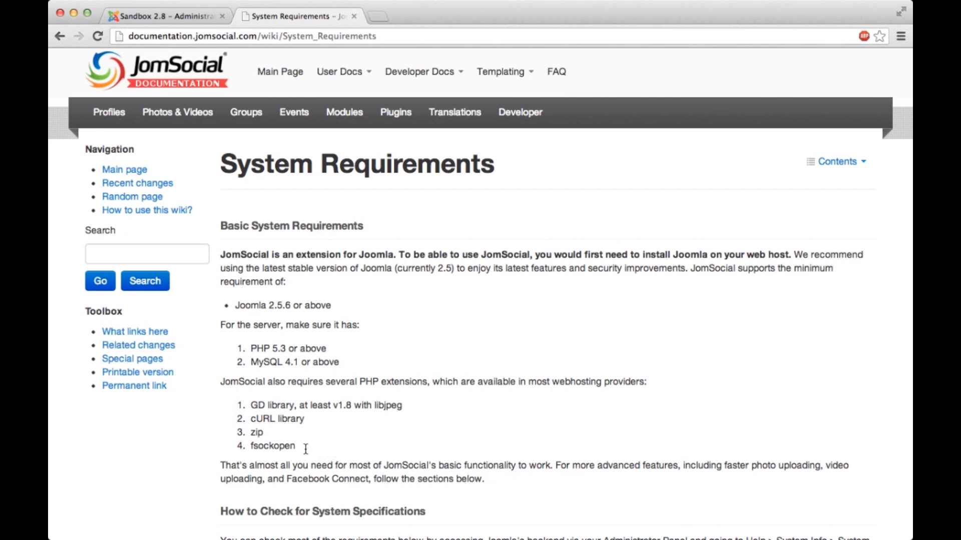
Step: Mark fsockopen among the required PHP extensions as the next item to verify
{"action": "double_click", "coordinate": [273, 447]}
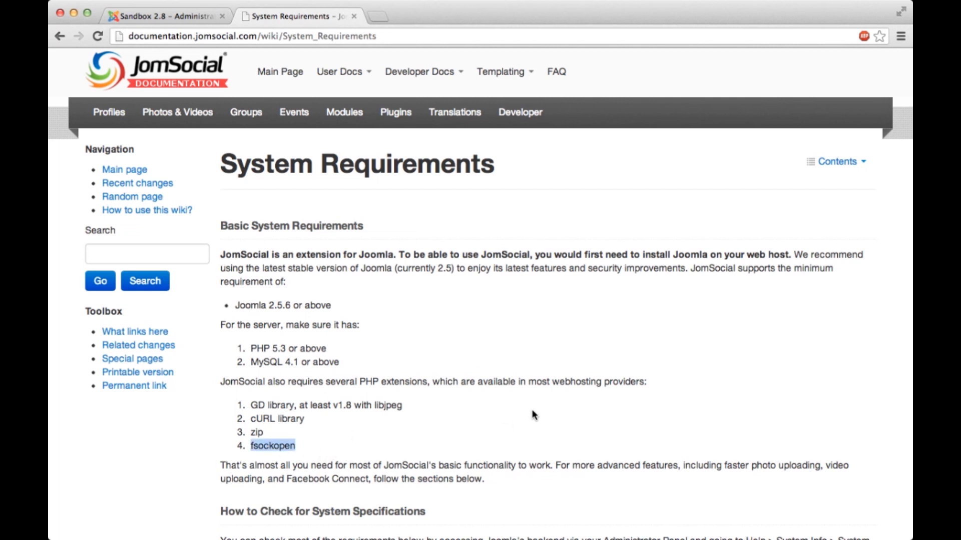
{"action": "mouse_move", "coordinate": [535, 410]}
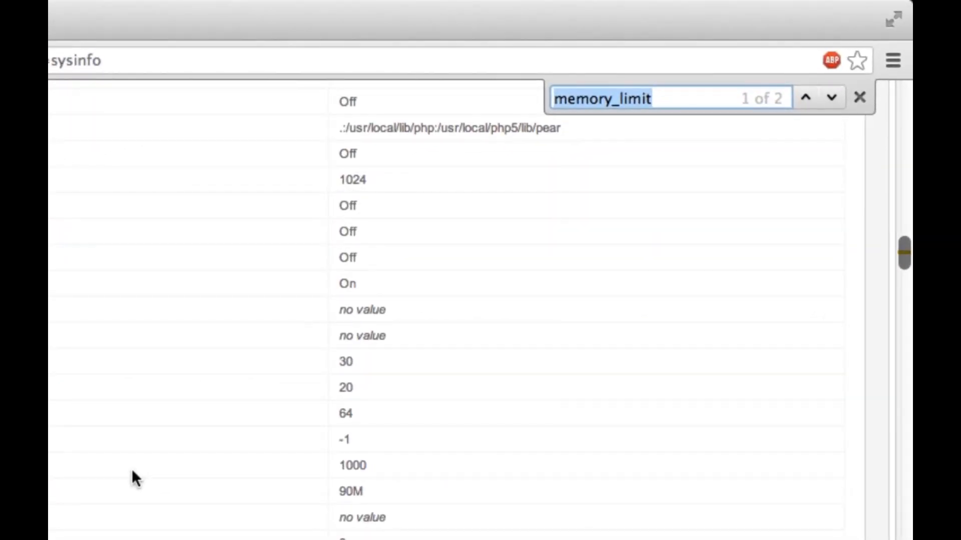
Step: Search PHP Information for fsockopen (0 of 0 results), then return to the System Requirements page
{"action": "type", "text": "fsockopen"}
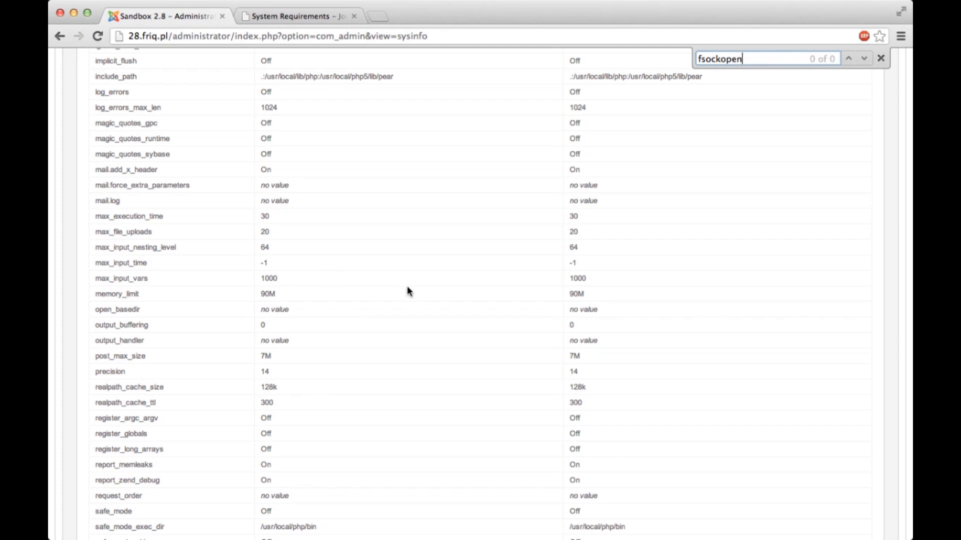
{"action": "left_click", "coordinate": [298, 16]}
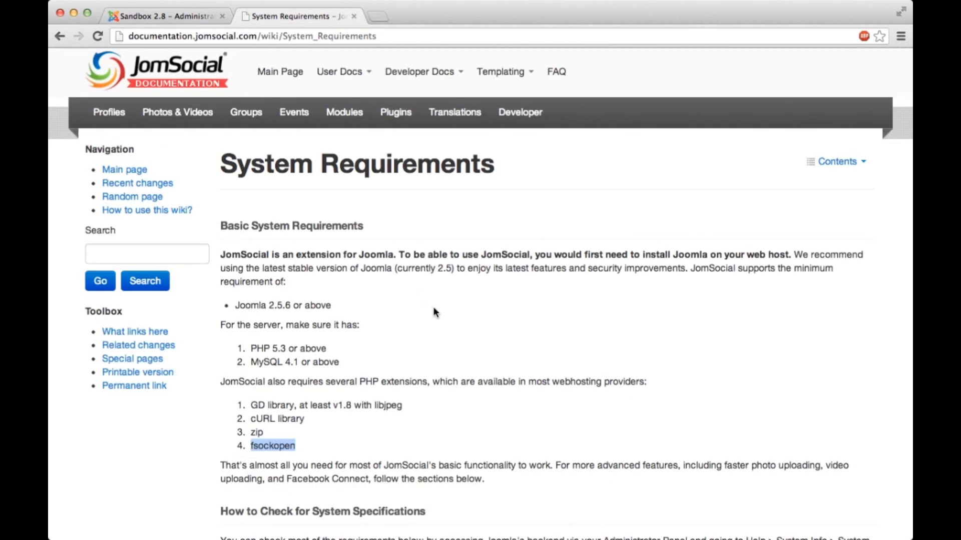